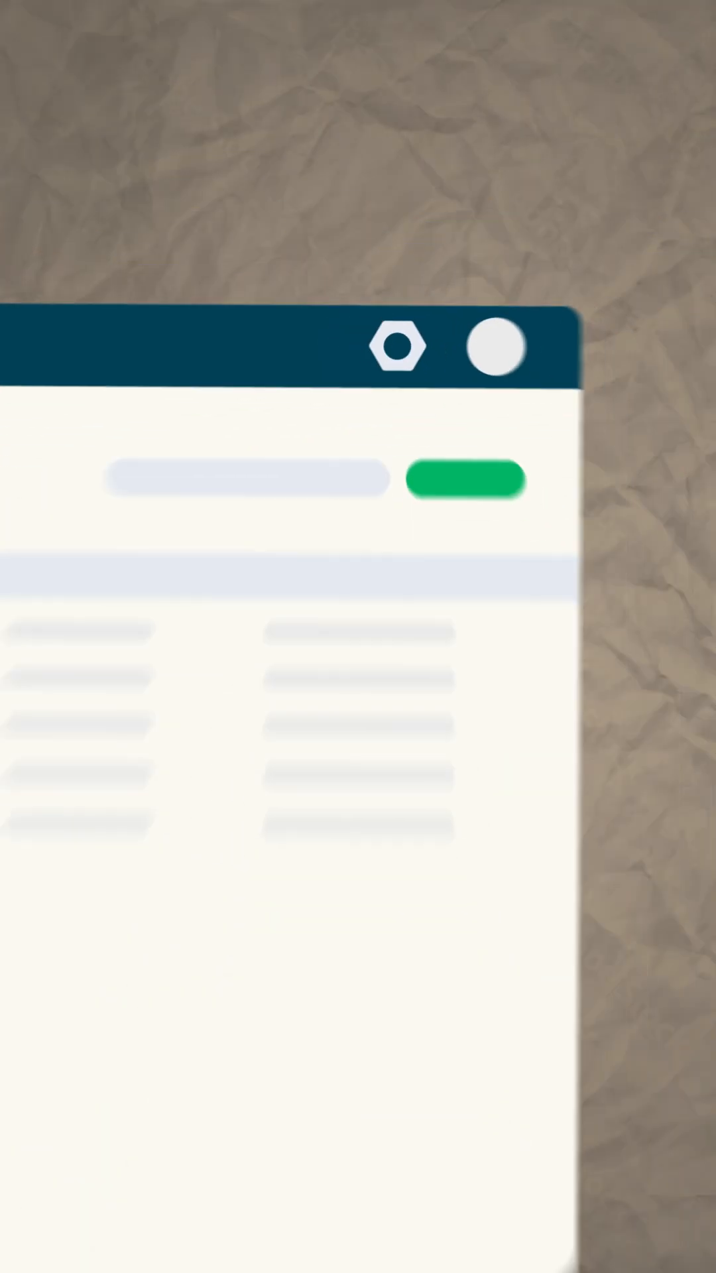
# - Start a new One-on-One booking page from the Booking Pages section
pyautogui.click(398, 344)
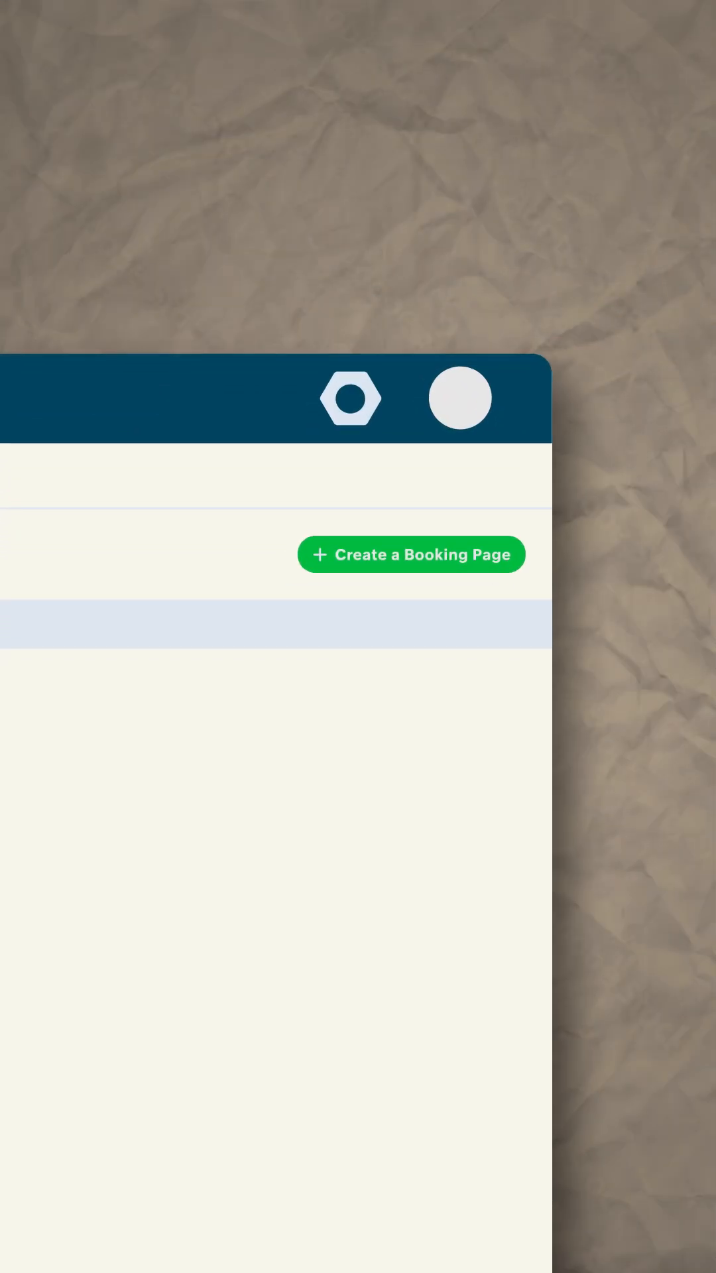
pyautogui.click(411, 554)
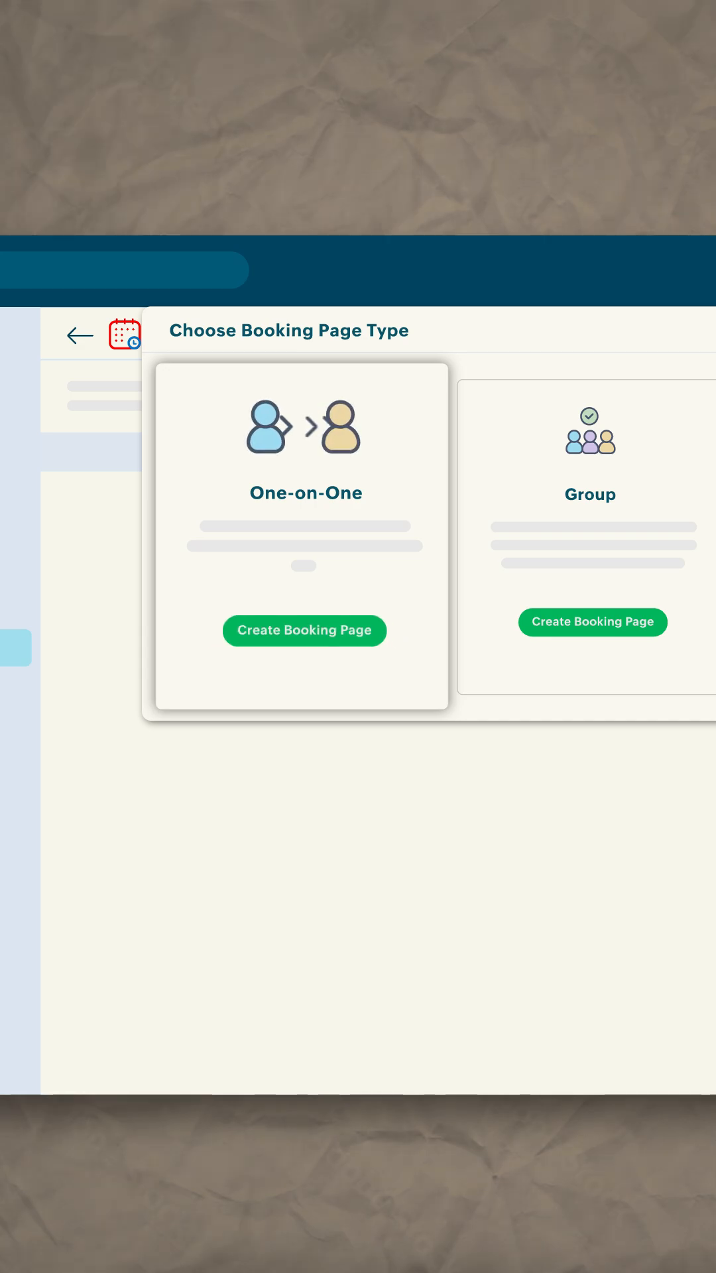
pyautogui.click(304, 629)
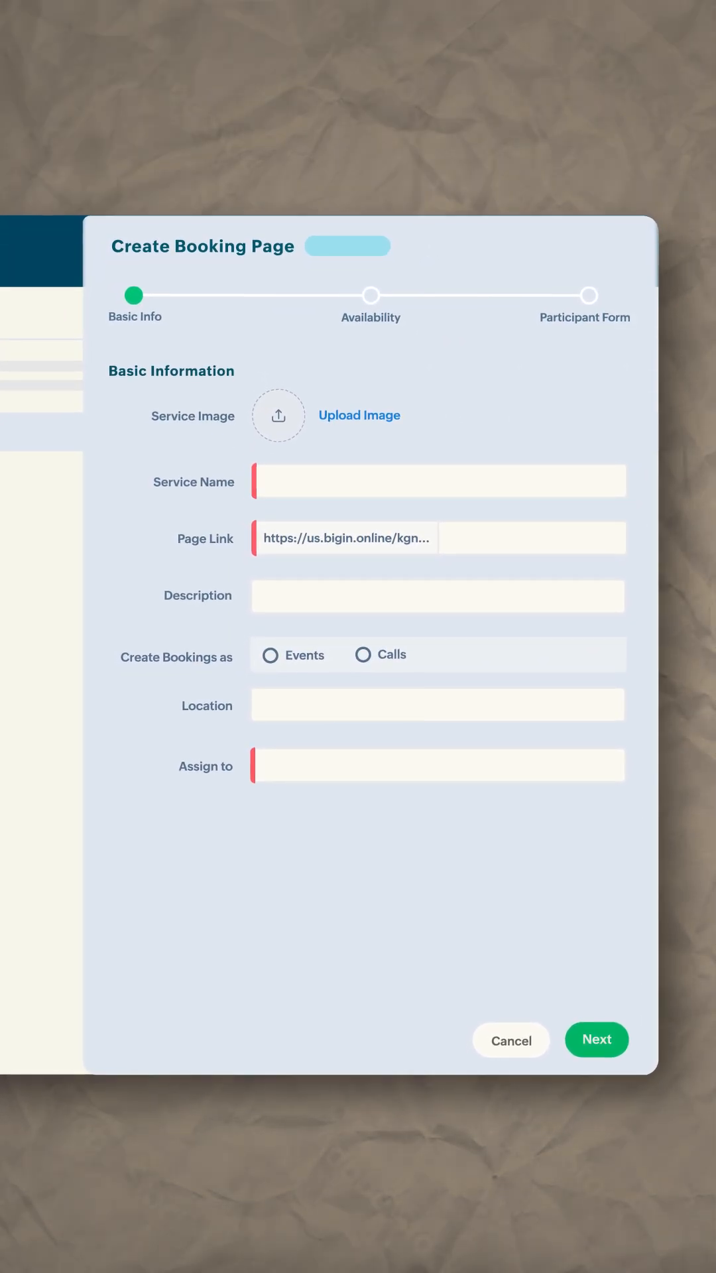
# - Add a logo, describe it as 'Bookings page for property viewing', and book as Events
pyautogui.click(278, 415)
pyautogui.write('Property Viewing')
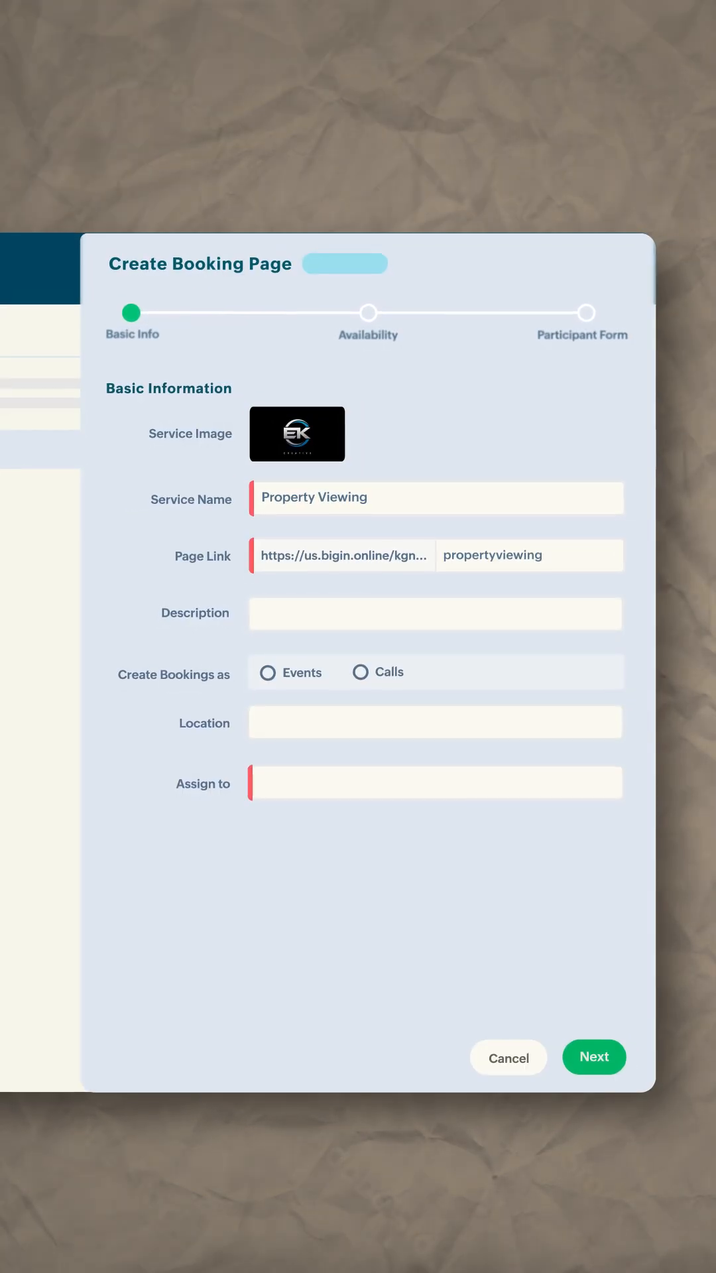
pyautogui.write('Bookings page for property viewing')
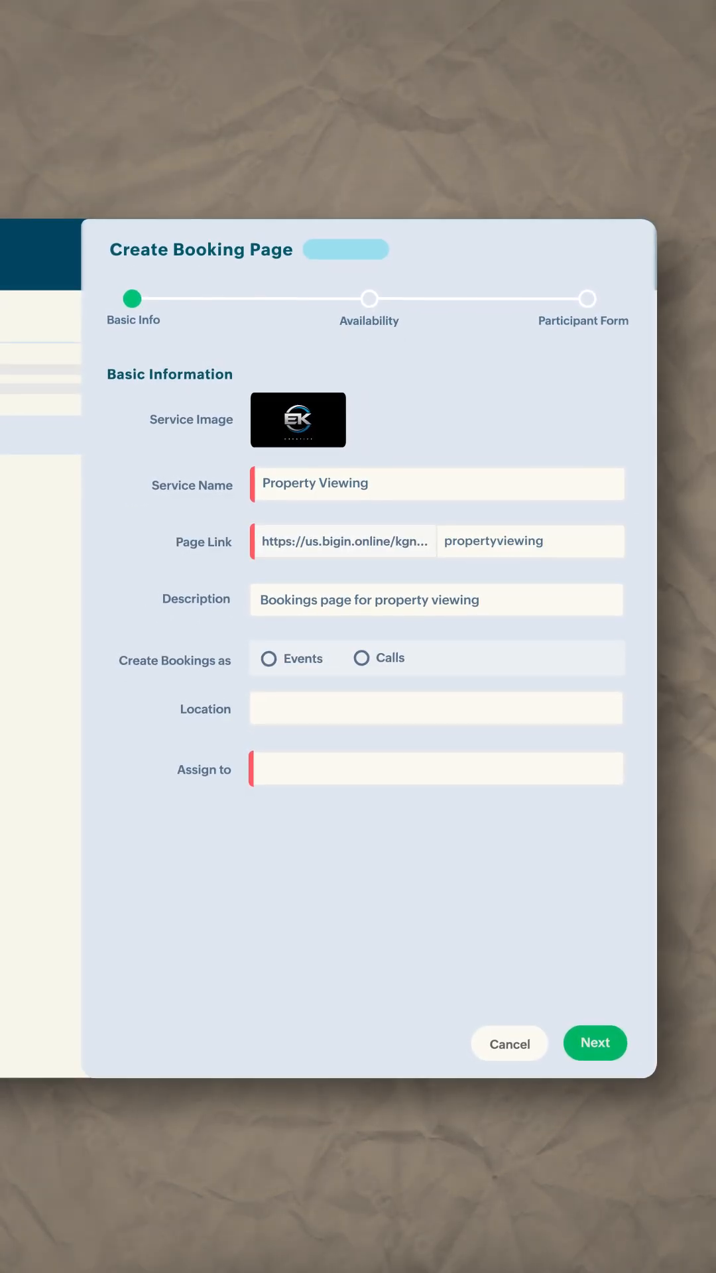
pyautogui.click(268, 658)
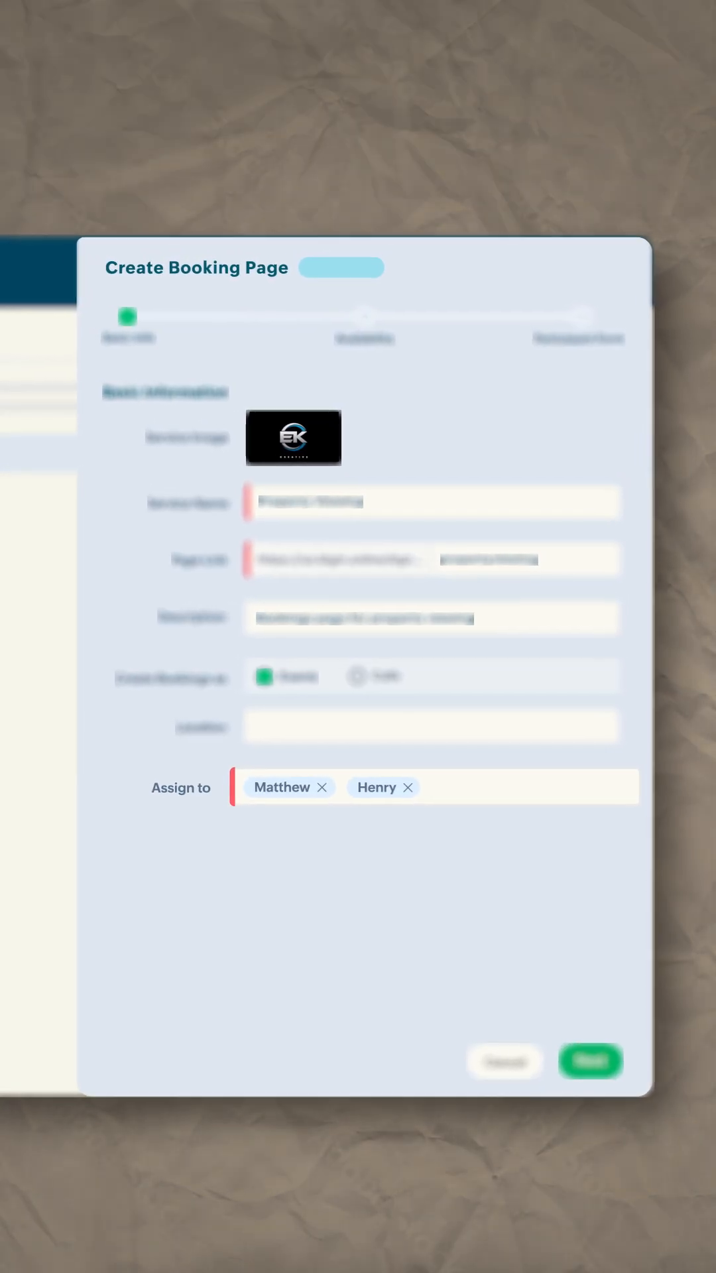
pyautogui.click(590, 1062)
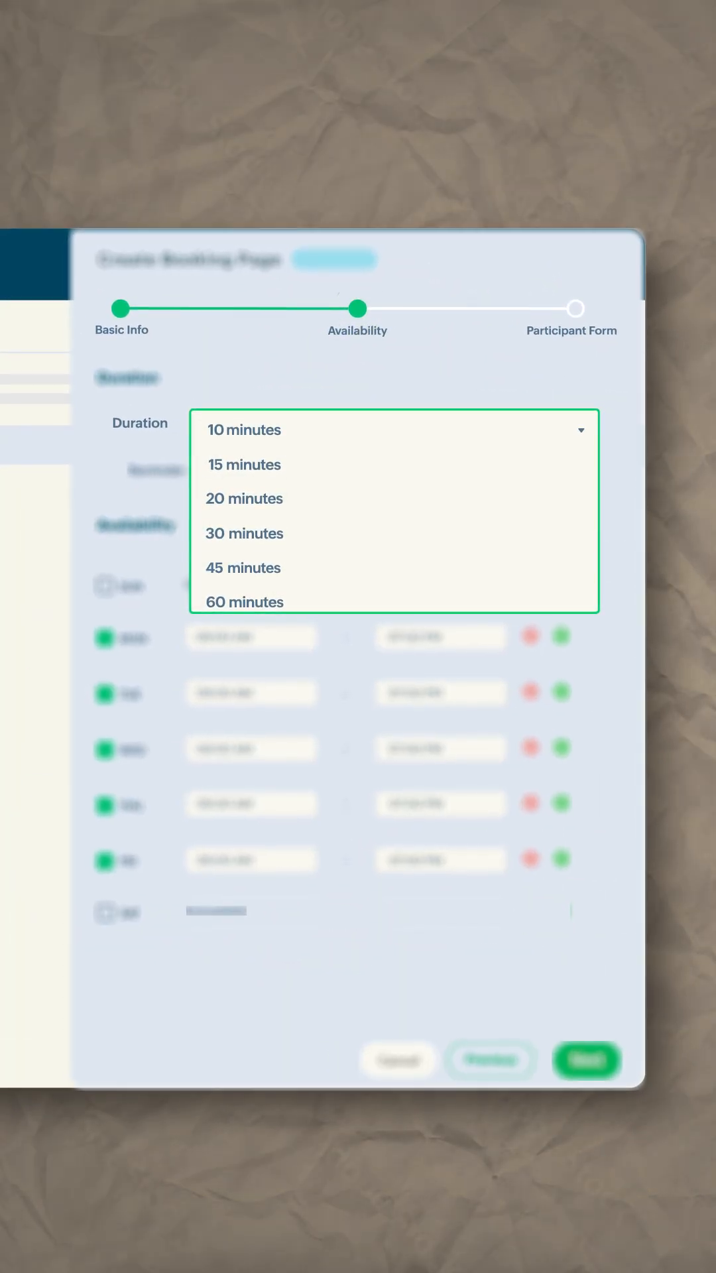
# - Use 45-minute slots, add Saturday availability, and finish the participant form step
pyautogui.click(242, 568)
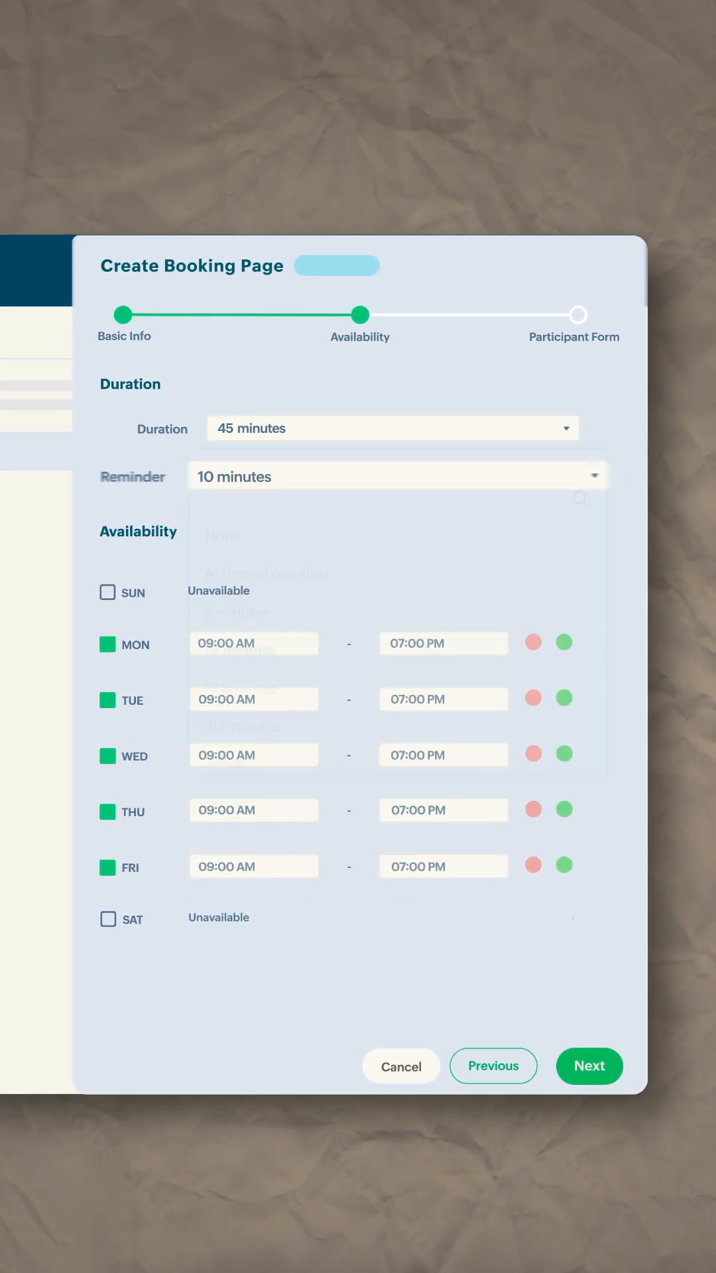
pyautogui.click(107, 918)
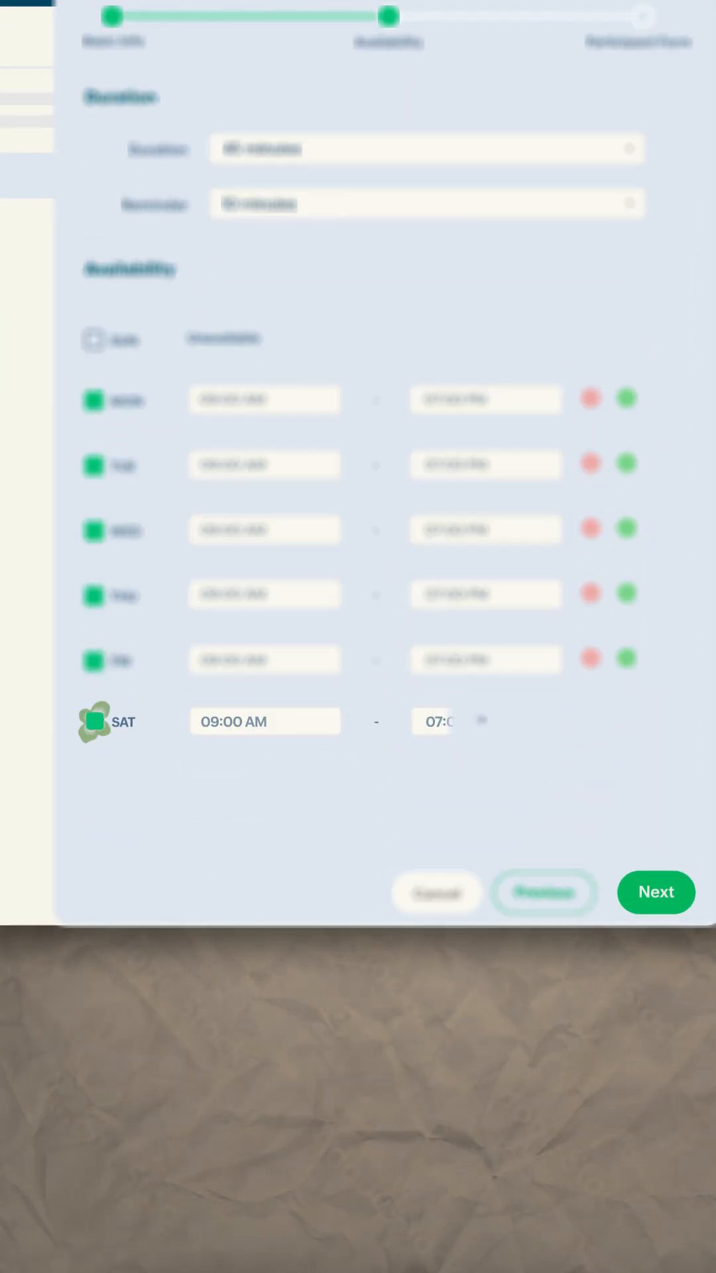
pyautogui.click(655, 890)
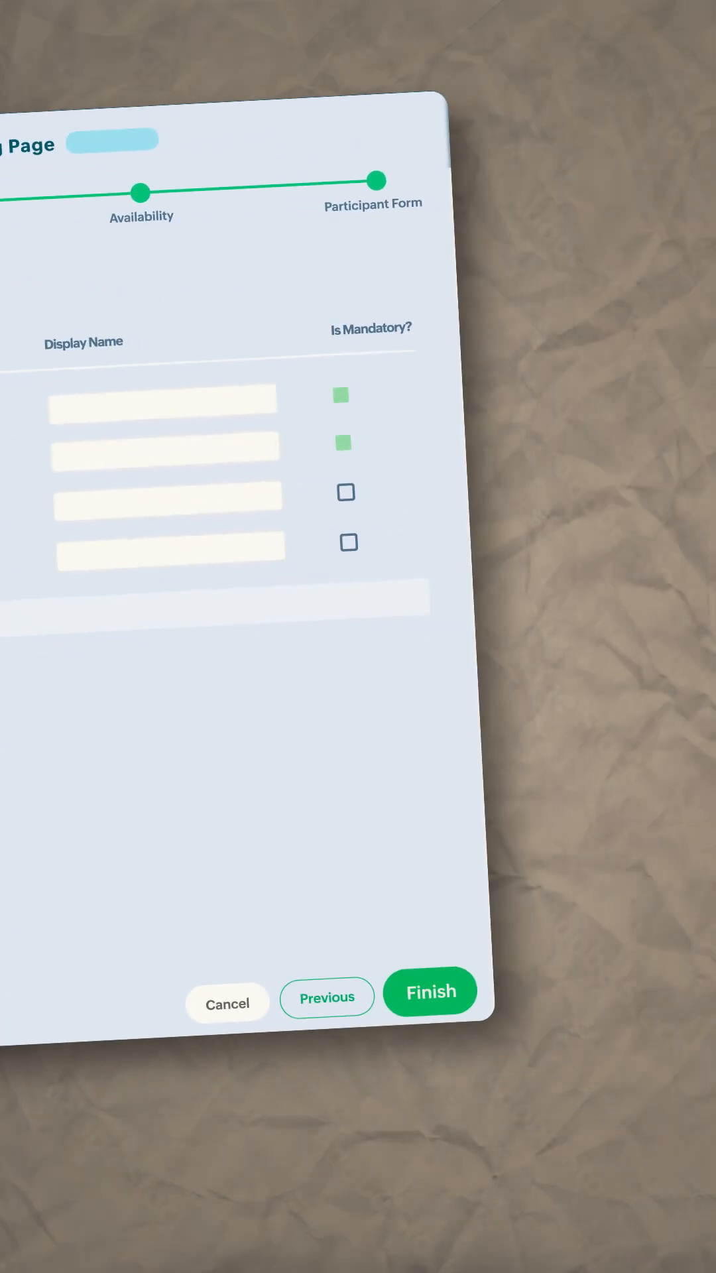
pyautogui.click(430, 991)
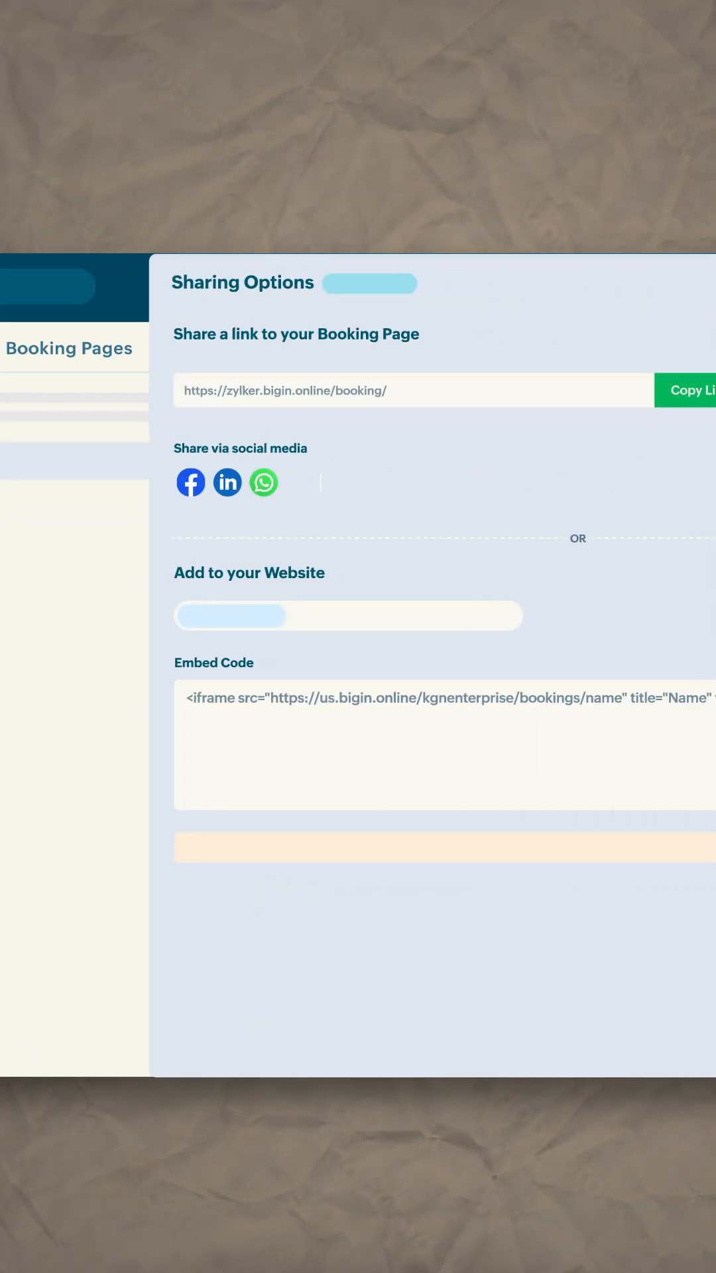